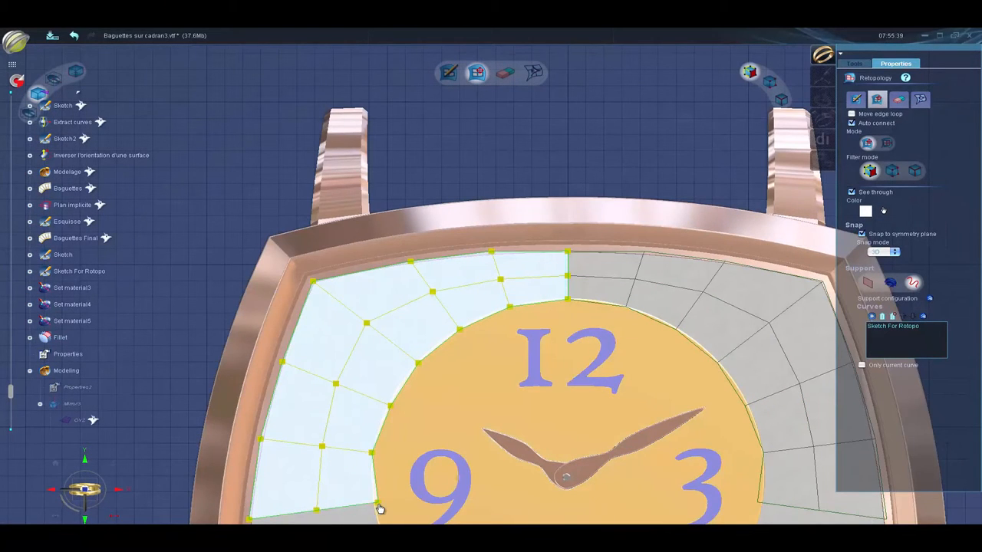
- Close the dial retopology and open Coquille.vff with the Retopology tool active
{"action": "left_click", "coordinate": [853, 64]}
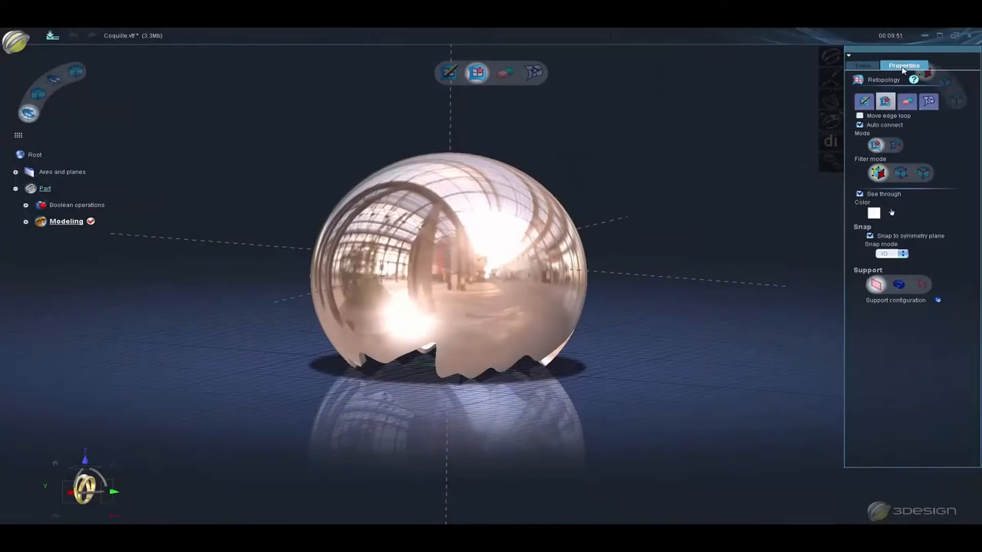
- Draw a quad-only retopology polygon by placing its first points on the sphere shell
{"action": "left_click", "coordinate": [864, 101]}
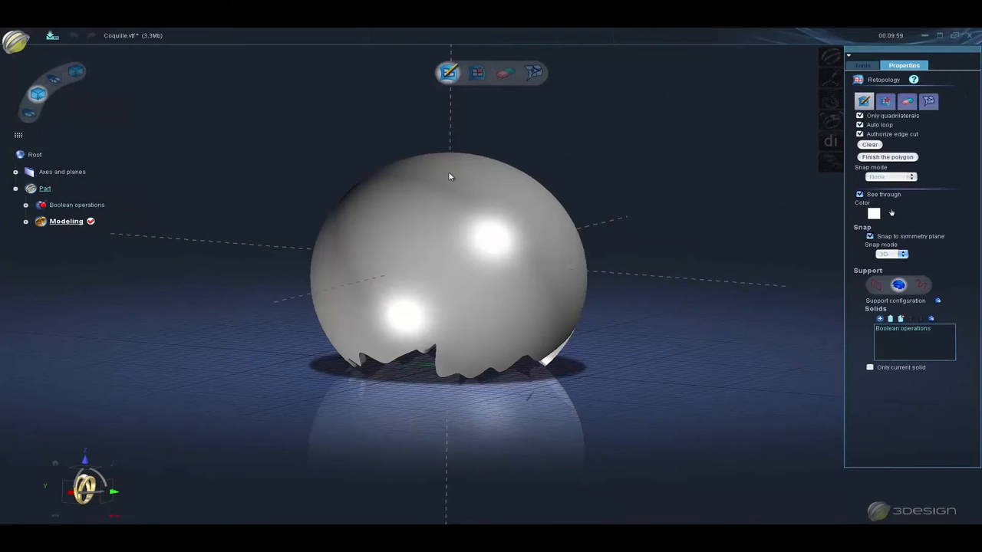
{"action": "left_click", "coordinate": [450, 174]}
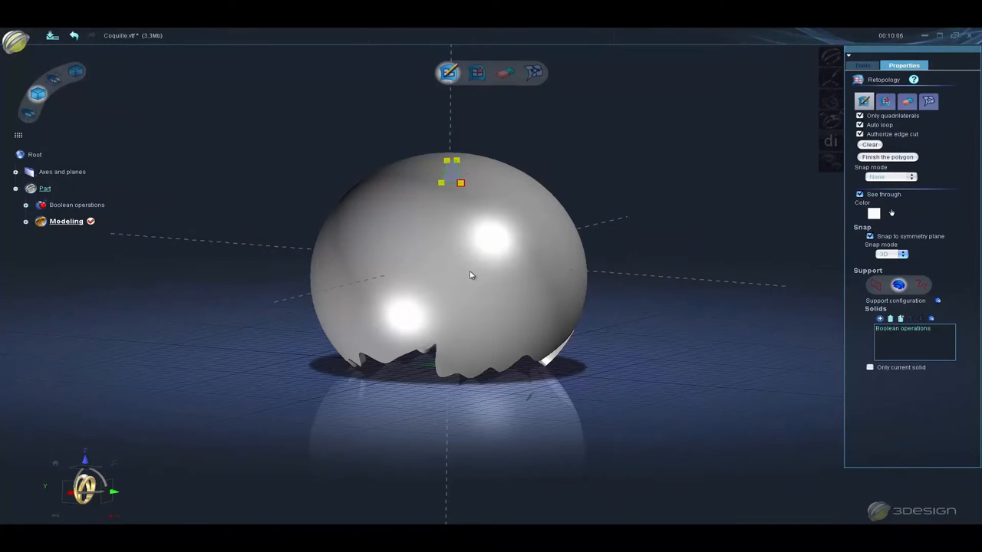
{"action": "left_click", "coordinate": [861, 65]}
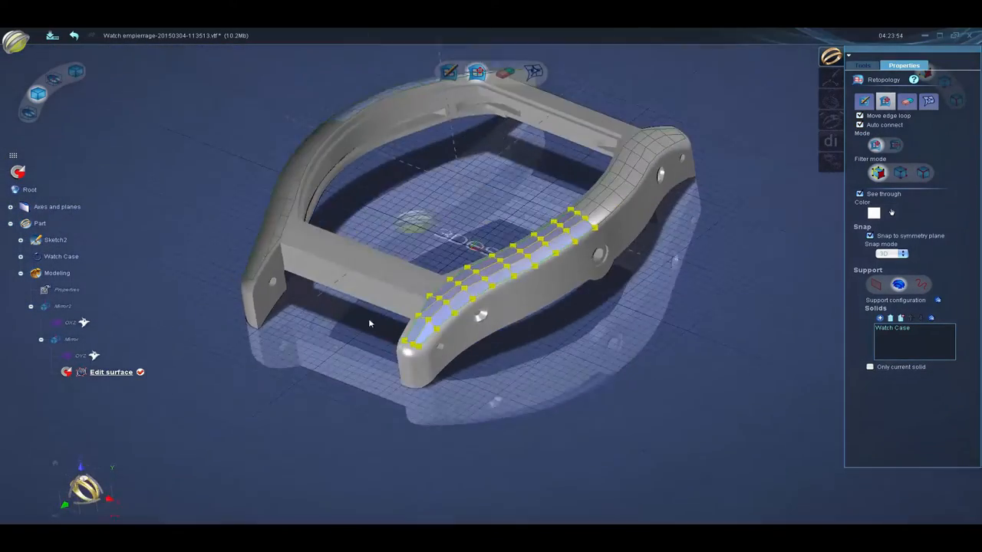
- Generate the purple tile surface via Edit surface, then orbit to view both lugs
{"action": "left_click", "coordinate": [862, 65]}
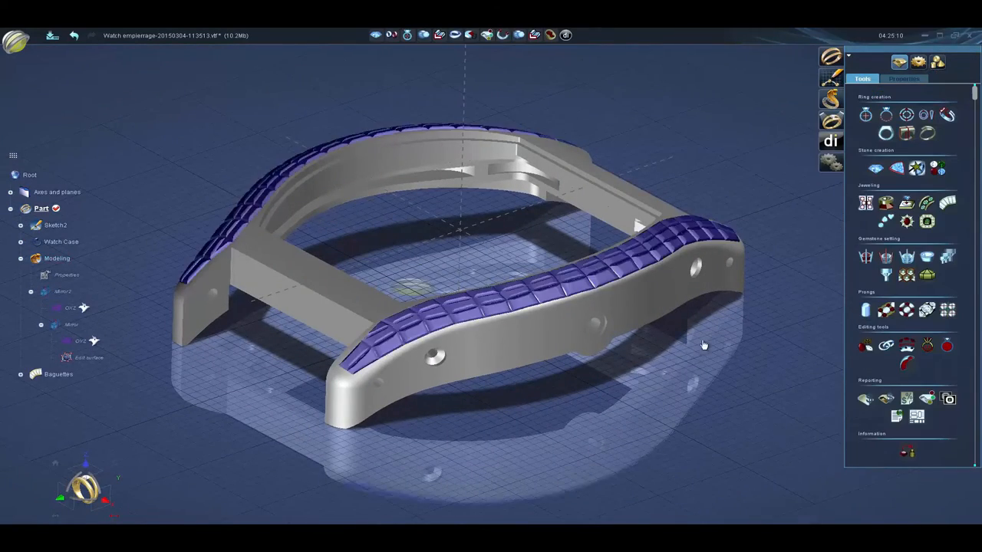
{"action": "left_click_drag", "start_coordinate": [703, 345], "coordinate": [303, 396]}
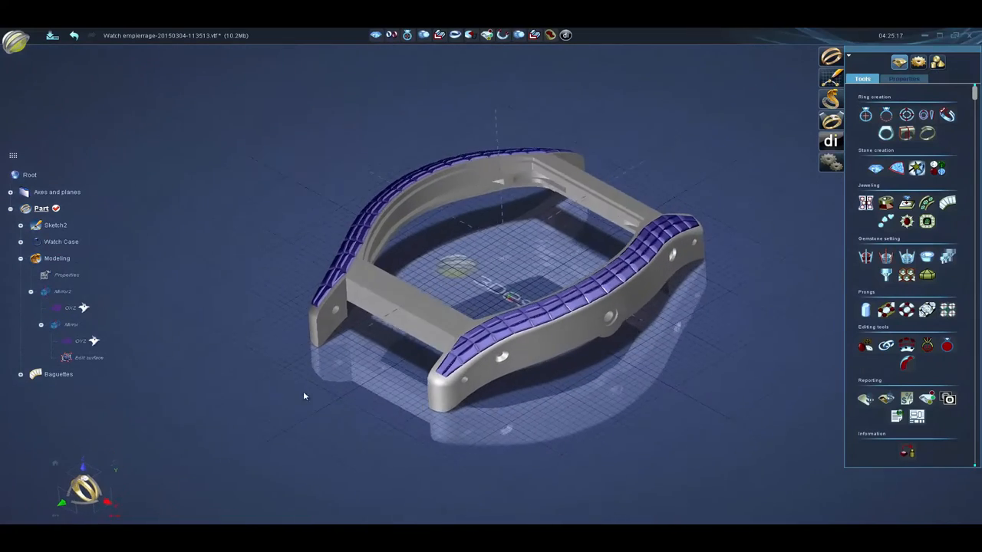